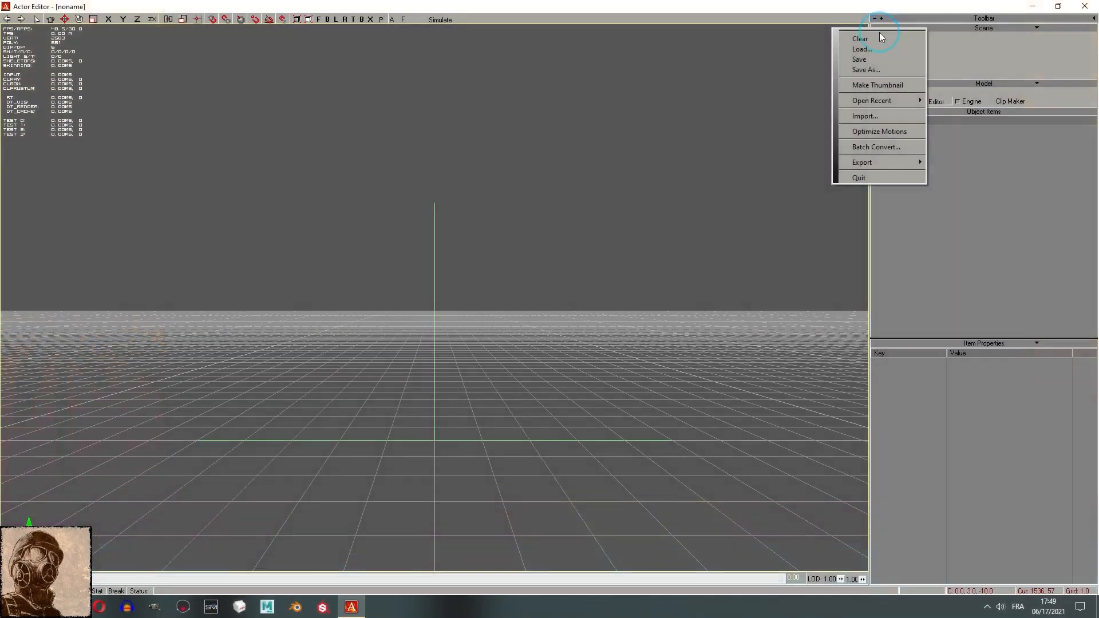
Import the wpn_knife mesh into the empty Actor Editor scene.
left_click(861, 50)
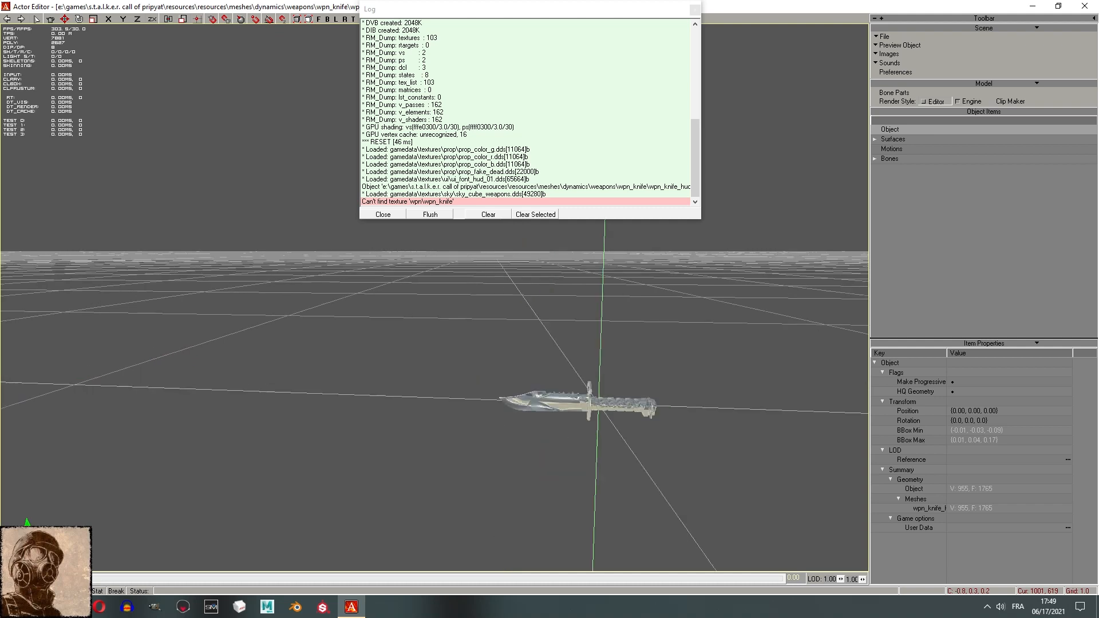
left_click(1067, 411)
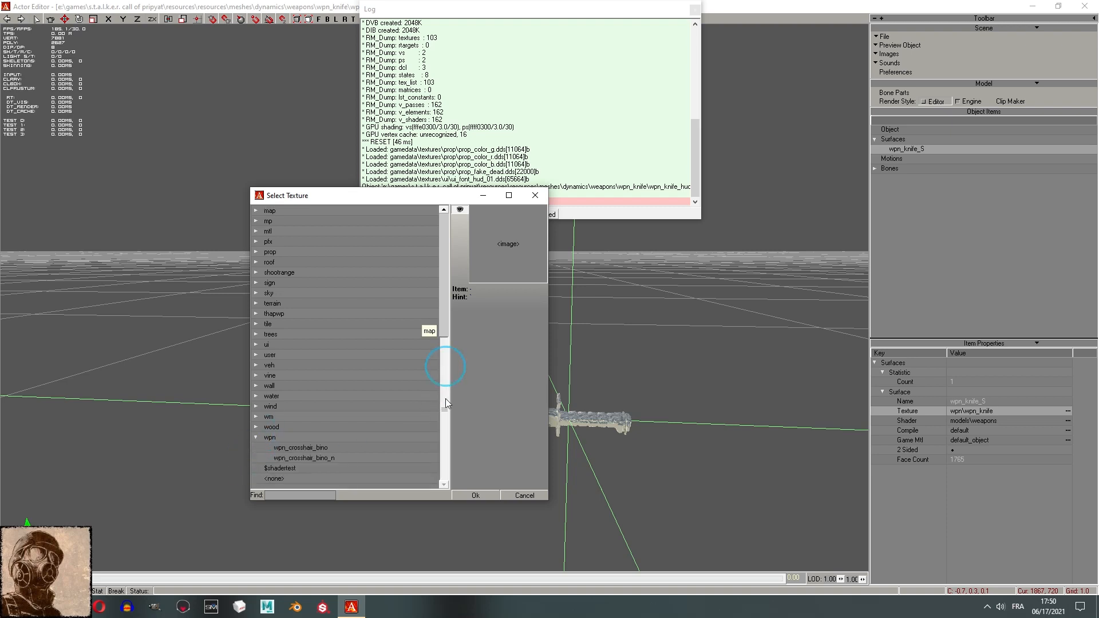